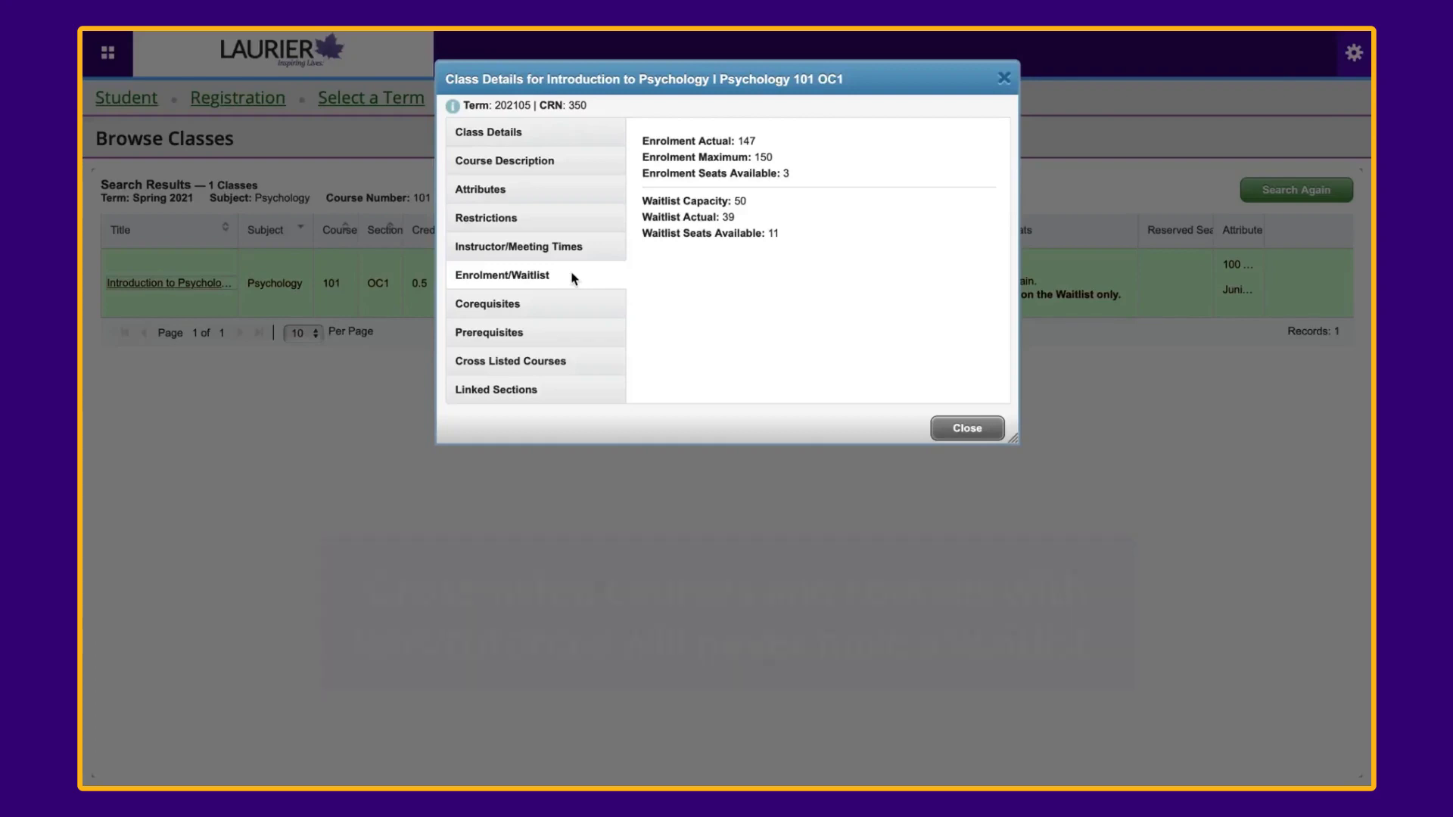
Close the Class Details dialog so PS 101 can be added as Pending enrolment.
click(966, 428)
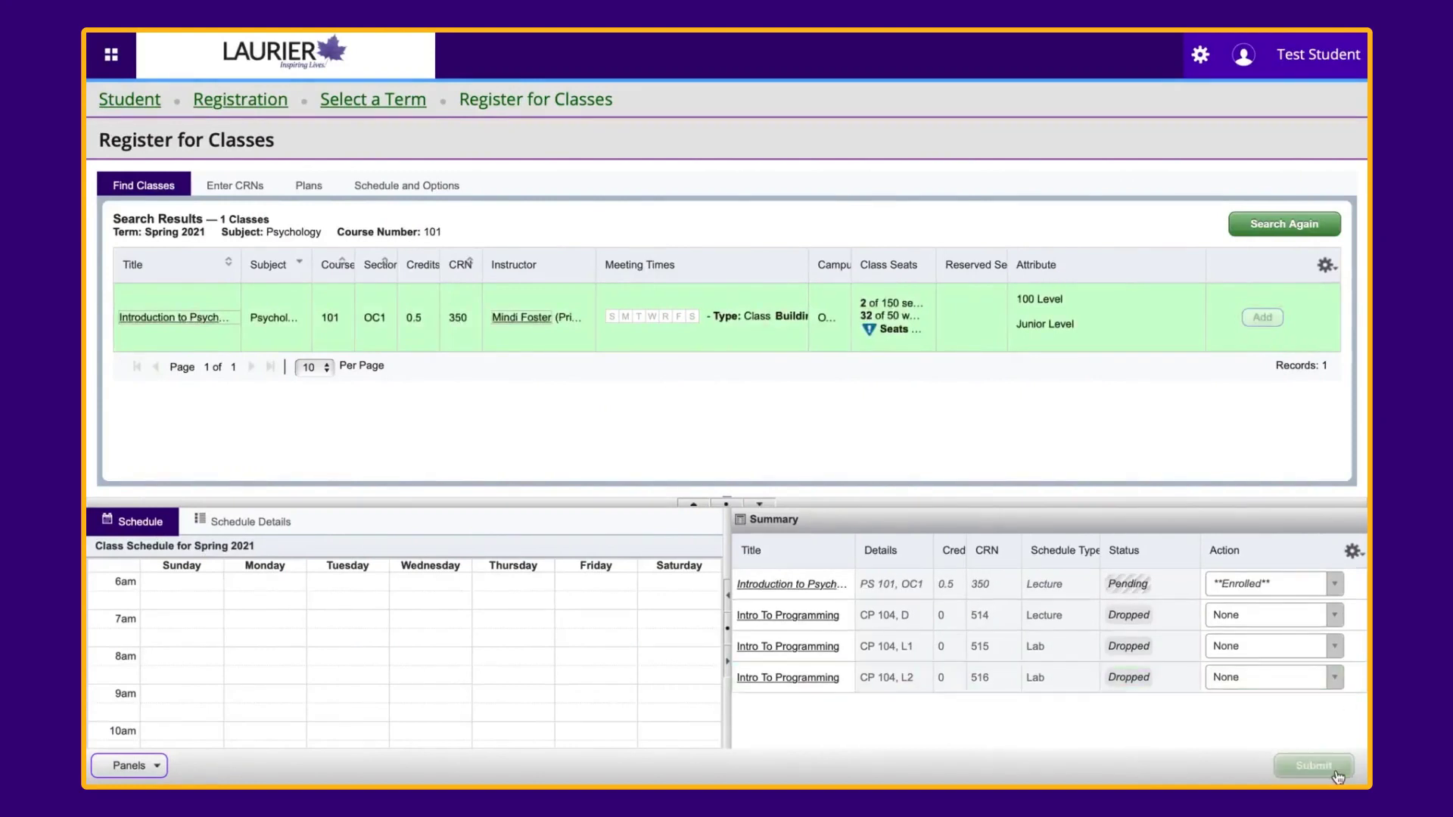
Submit PS 101 CRN 350, switch its action to Wait Listed after the error, and confirm waitlist position 17.
click(1312, 765)
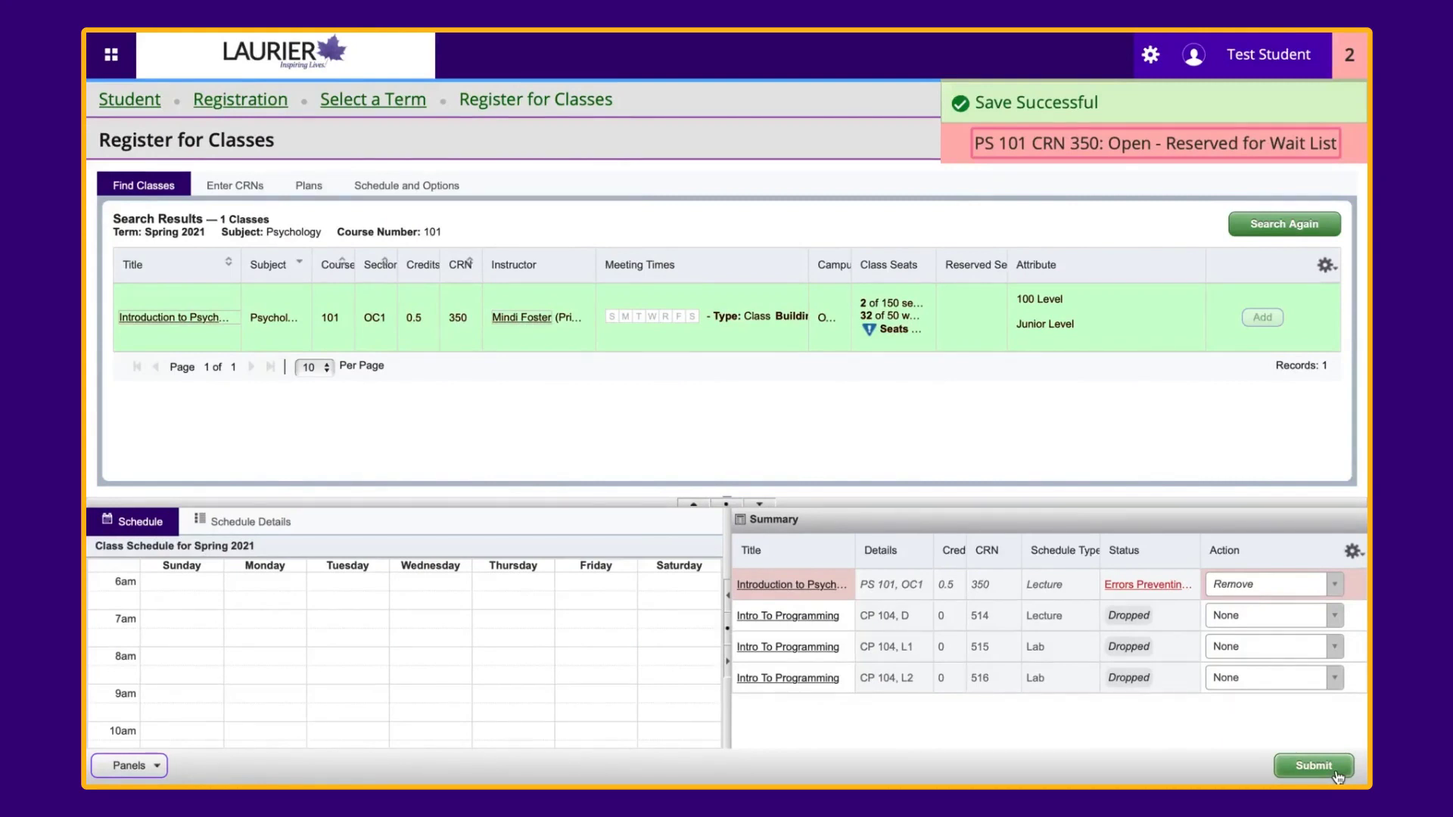
click(1265, 583)
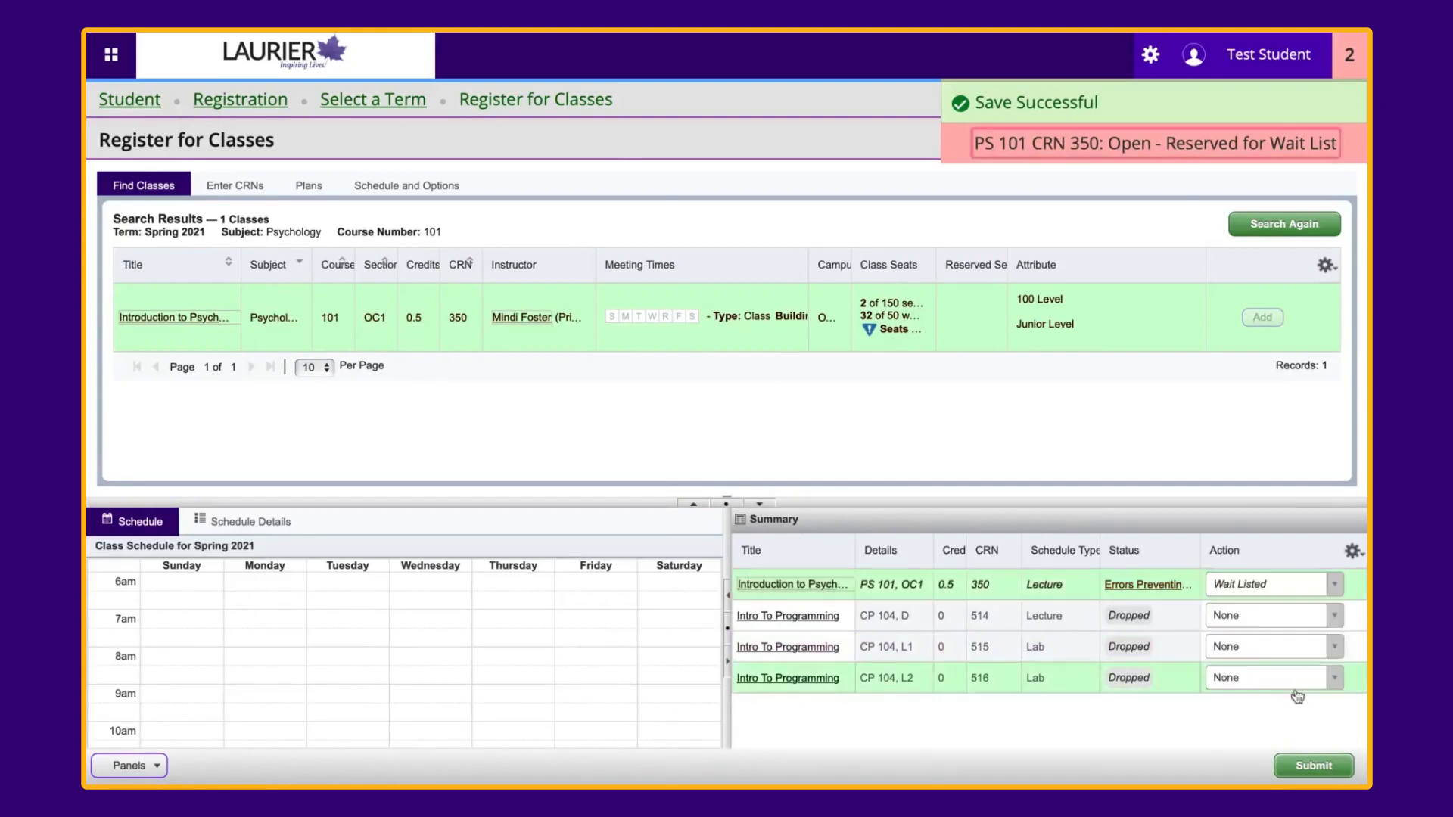
click(1312, 766)
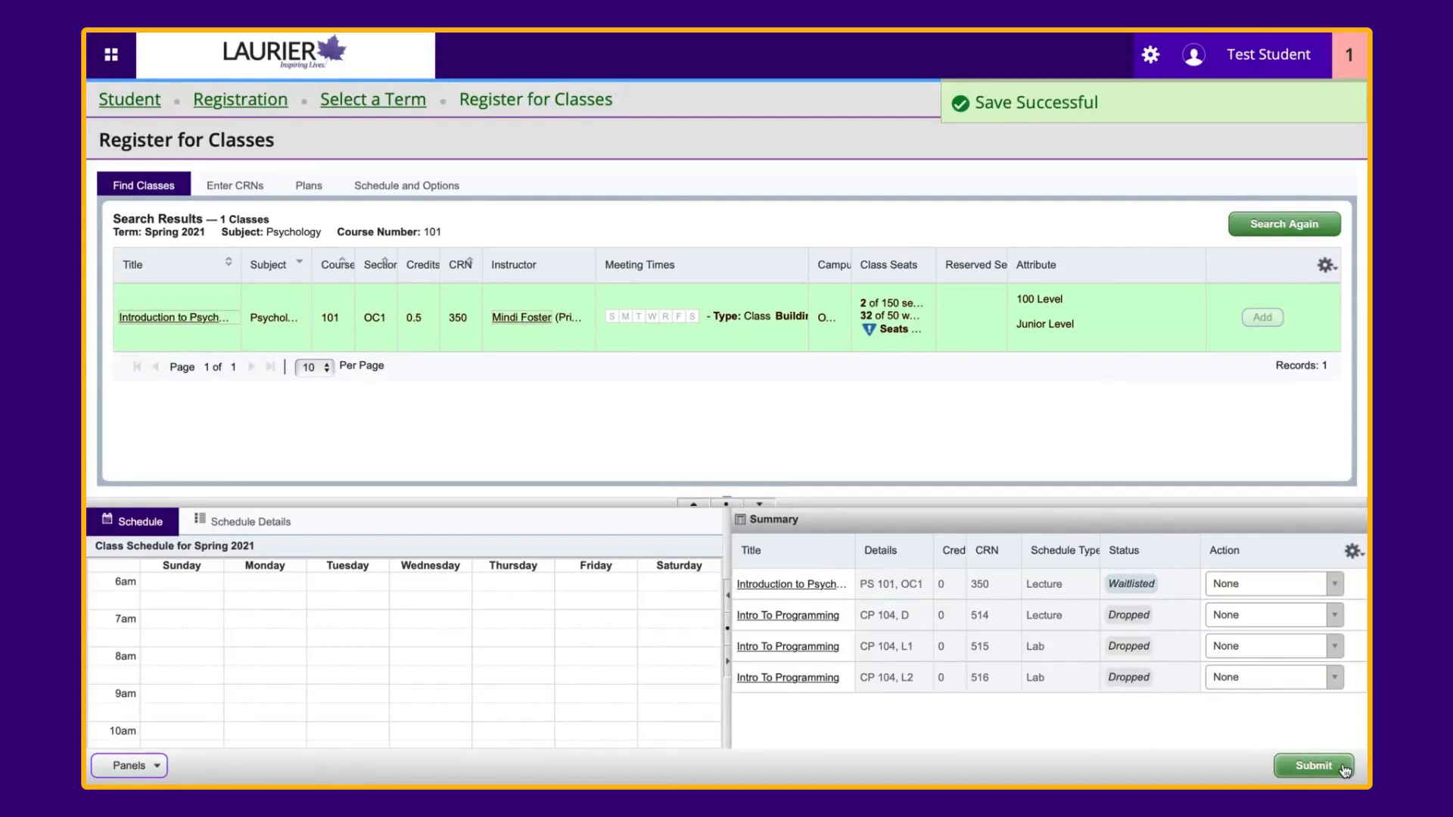
click(250, 520)
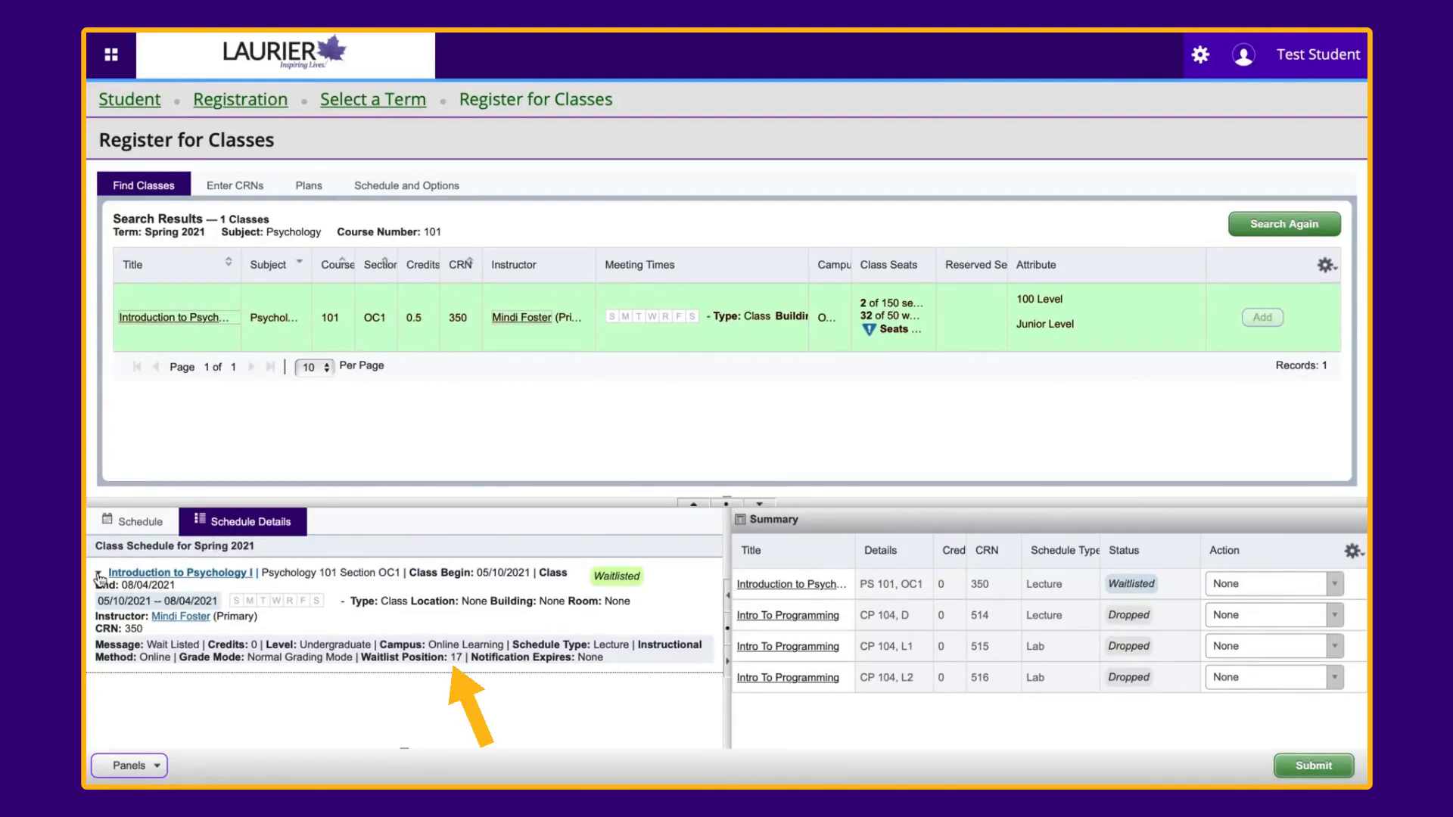
Return to Select a Term and choose Spring 2021 for registration.
click(372, 99)
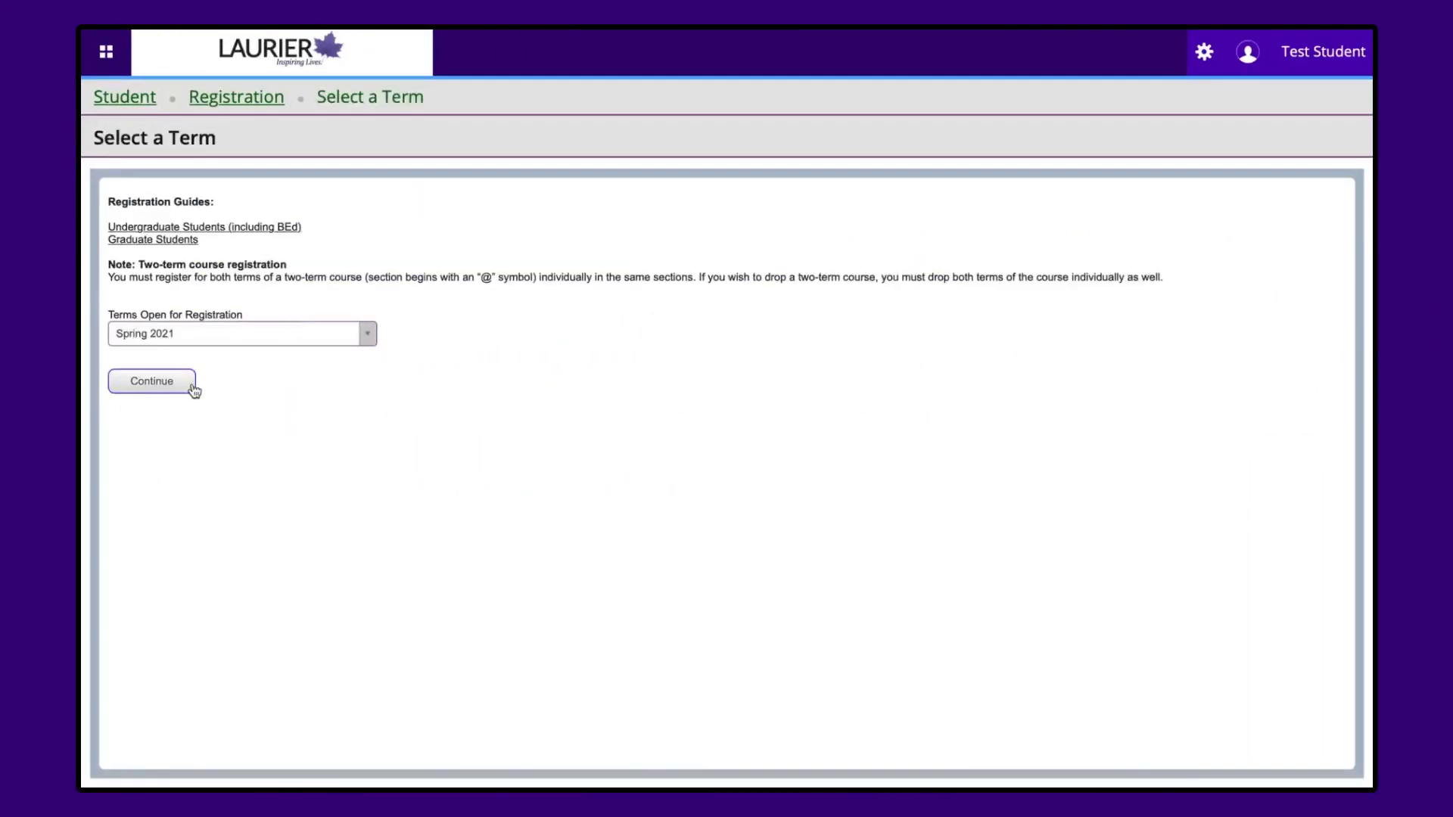
Continue into Spring 2021 registration and submit PS 101 CRN 350 as Enrolled for 0.5 credits.
click(150, 380)
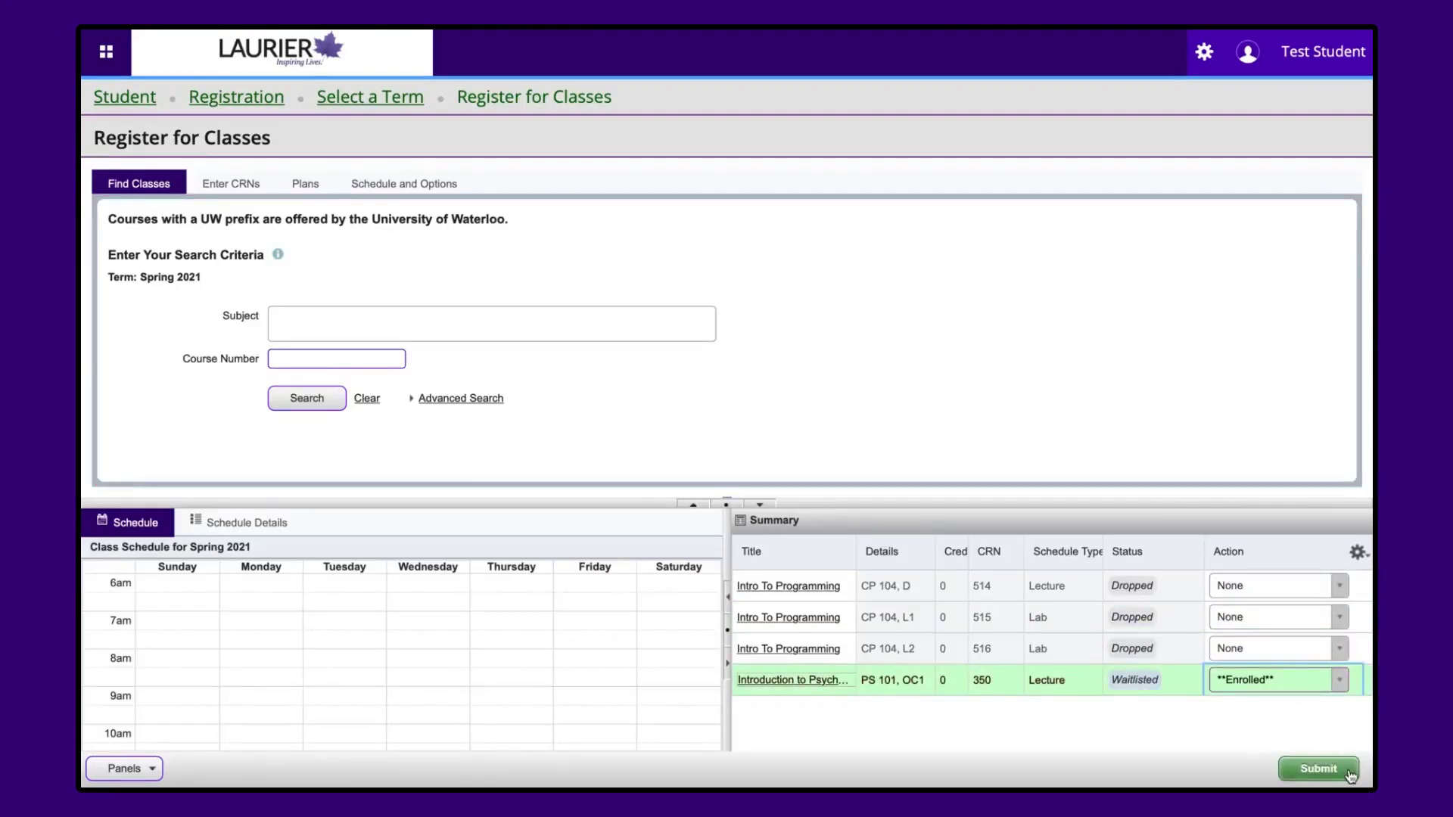
click(1316, 768)
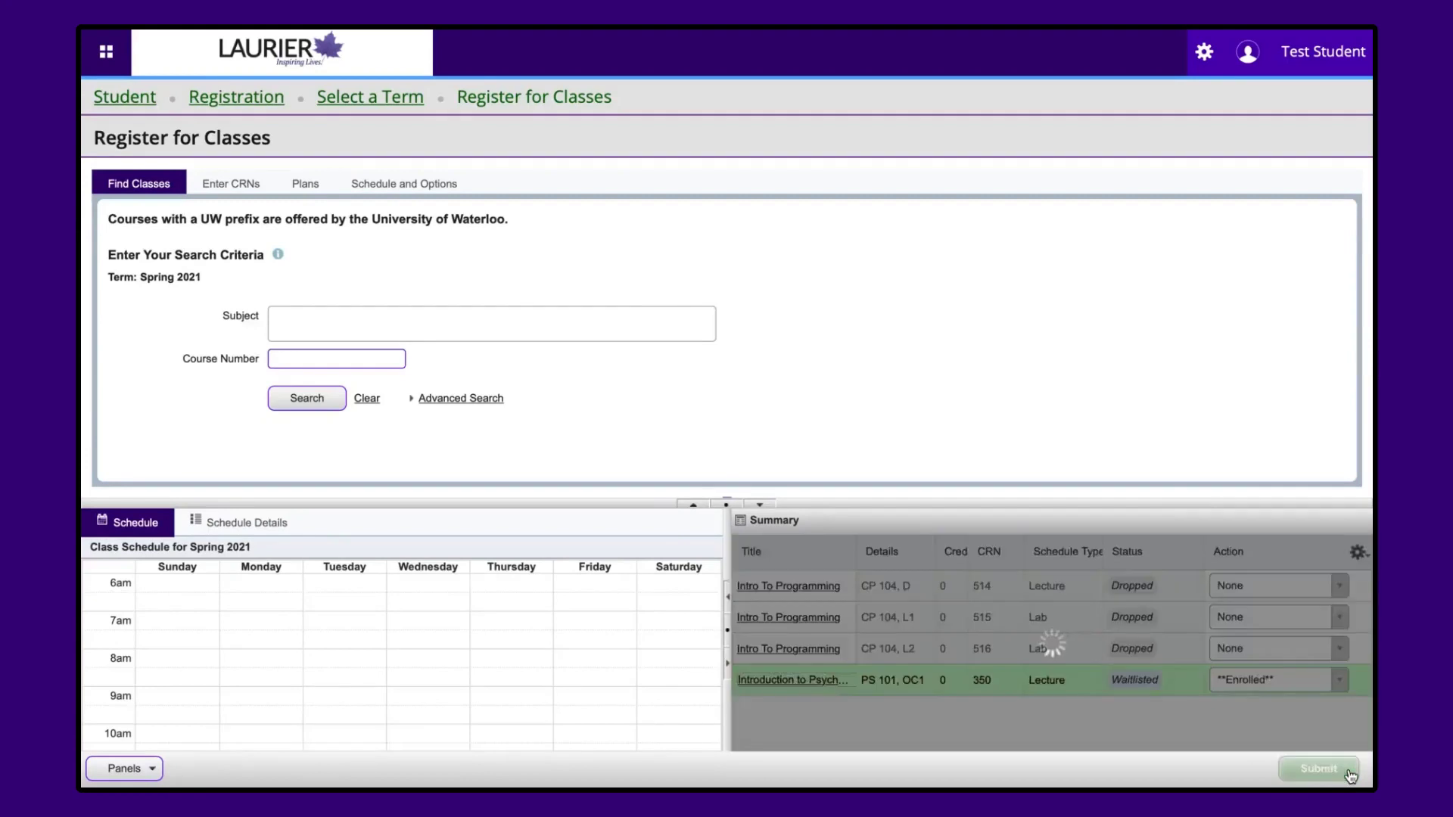
click(1317, 768)
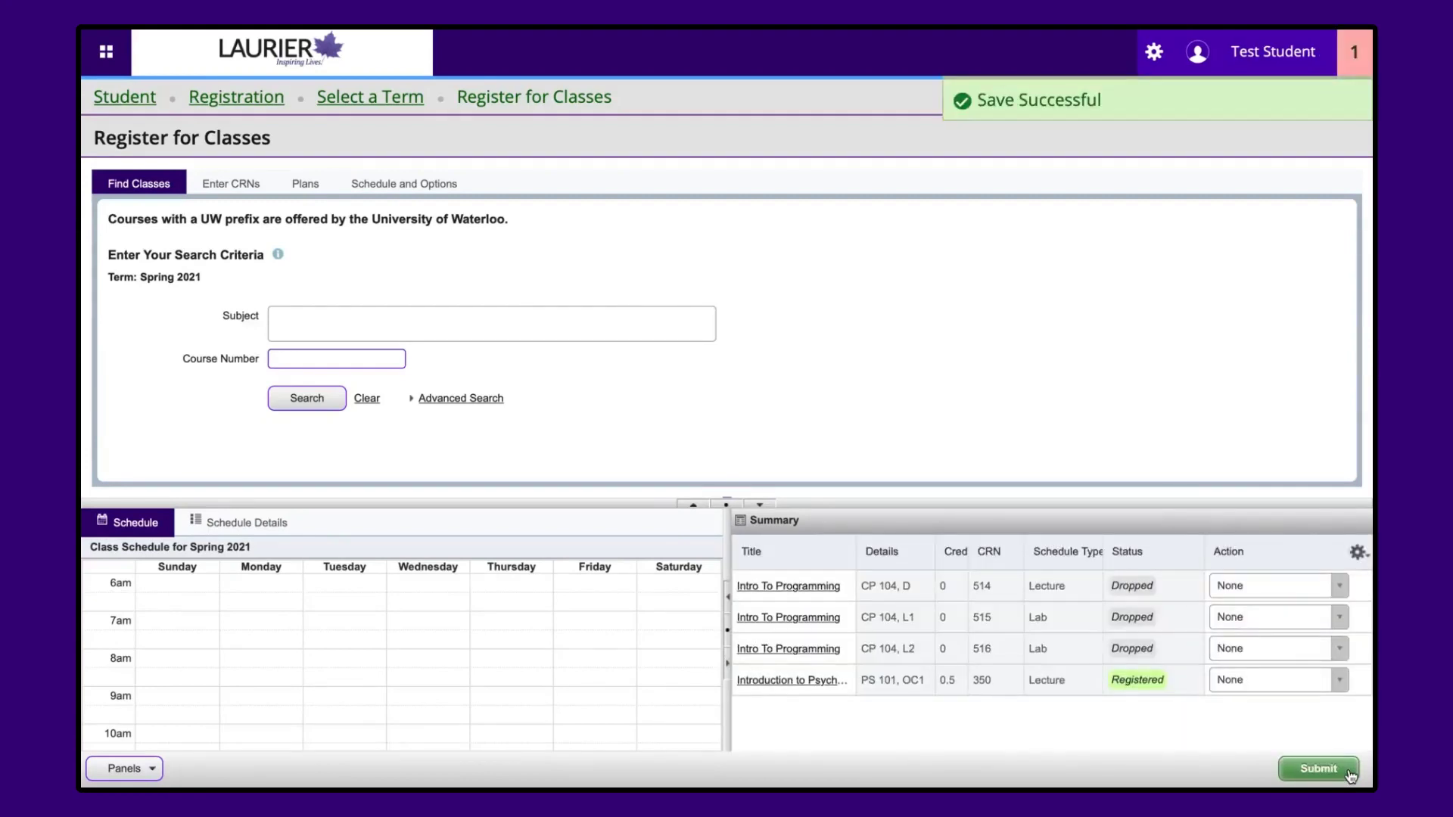